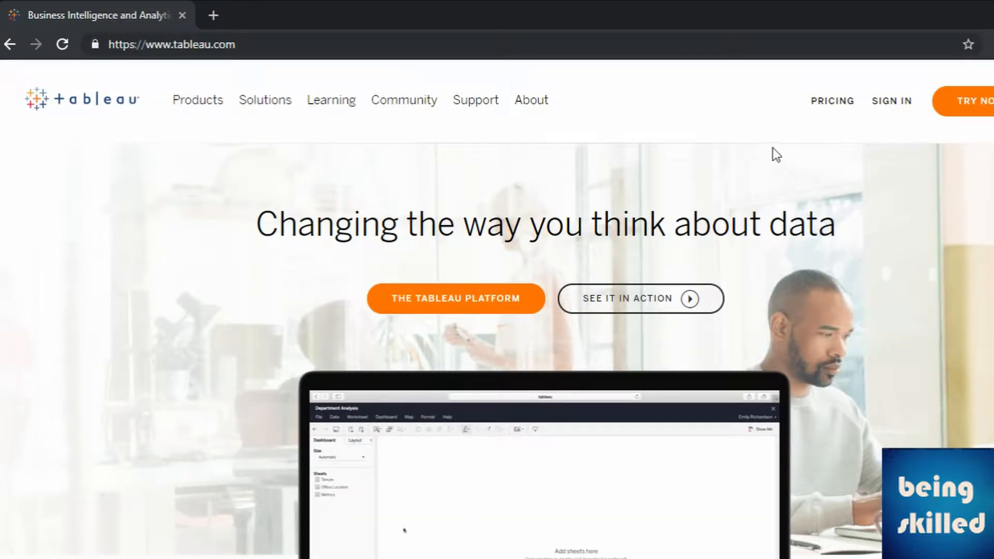
Open the Products page and show the list of Tableau products
click(198, 99)
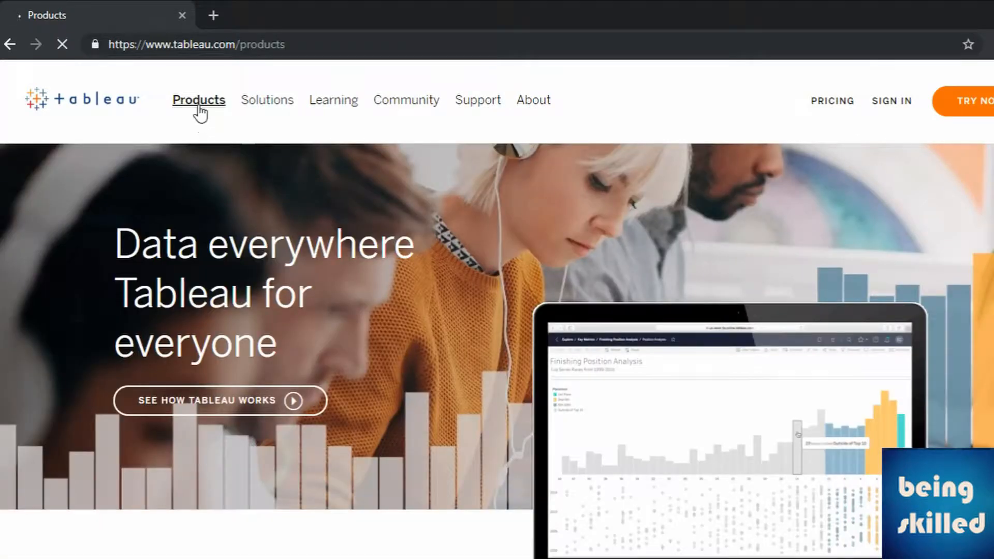
click(198, 100)
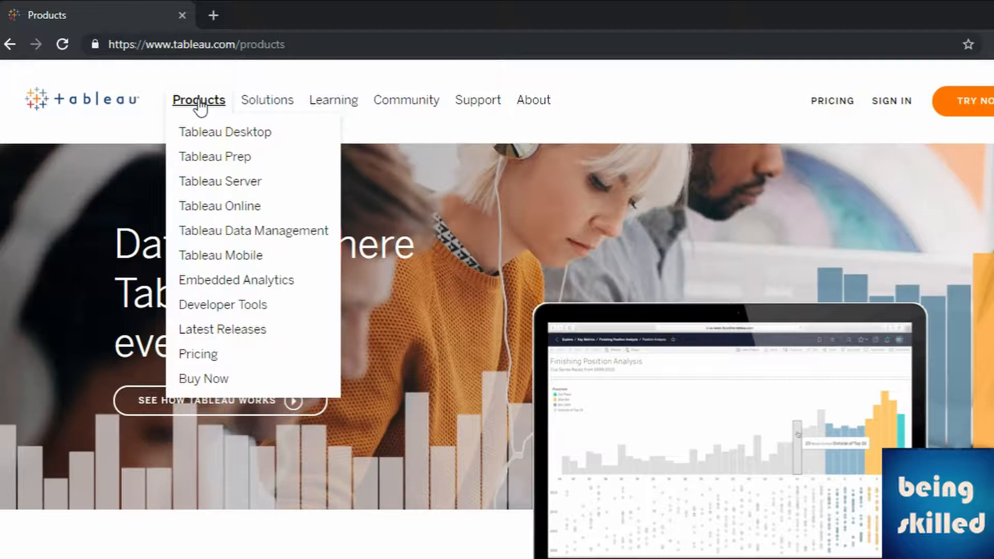
mouse_move(225, 132)
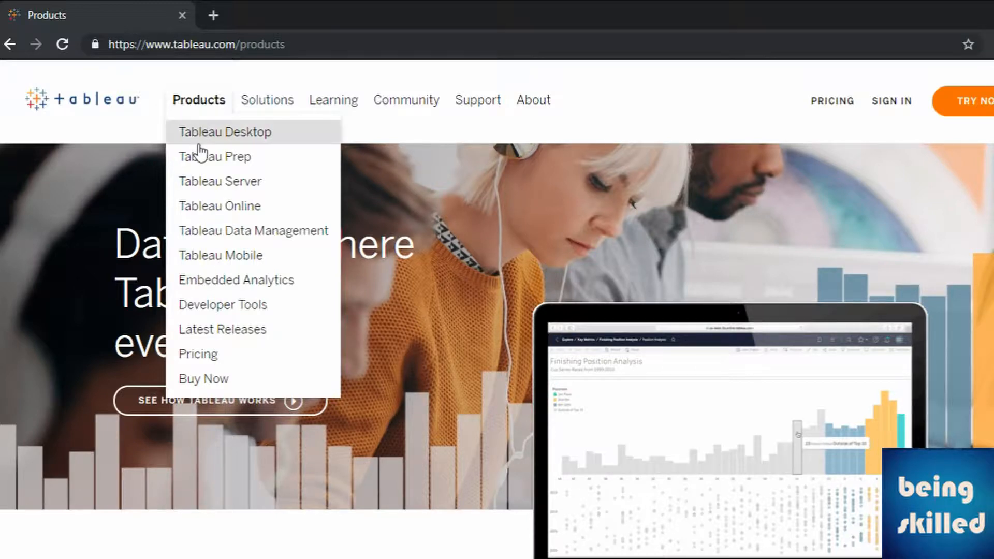
Scroll down the Products page to the Analytics for everyone section with Tableau Public
scroll(down, 3)
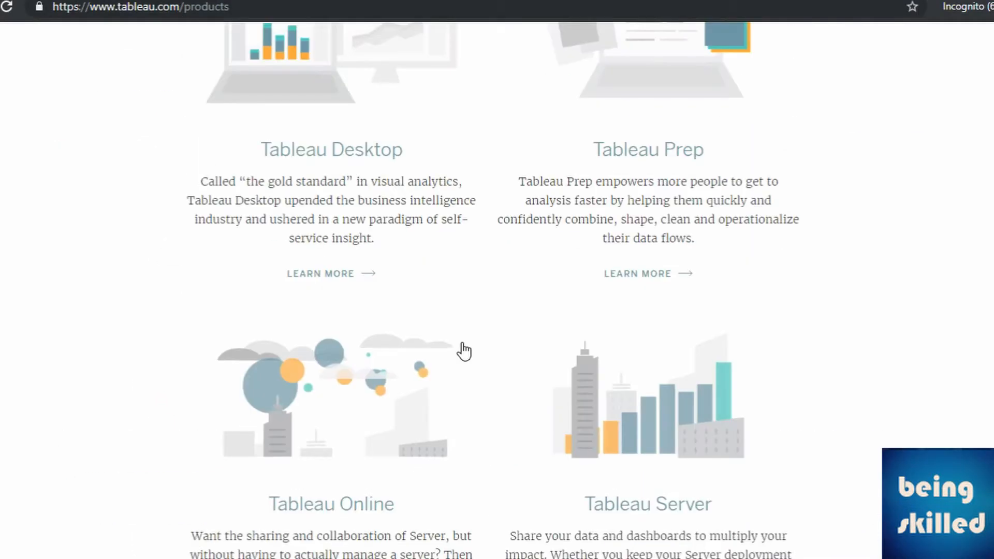
scroll(up, 3)
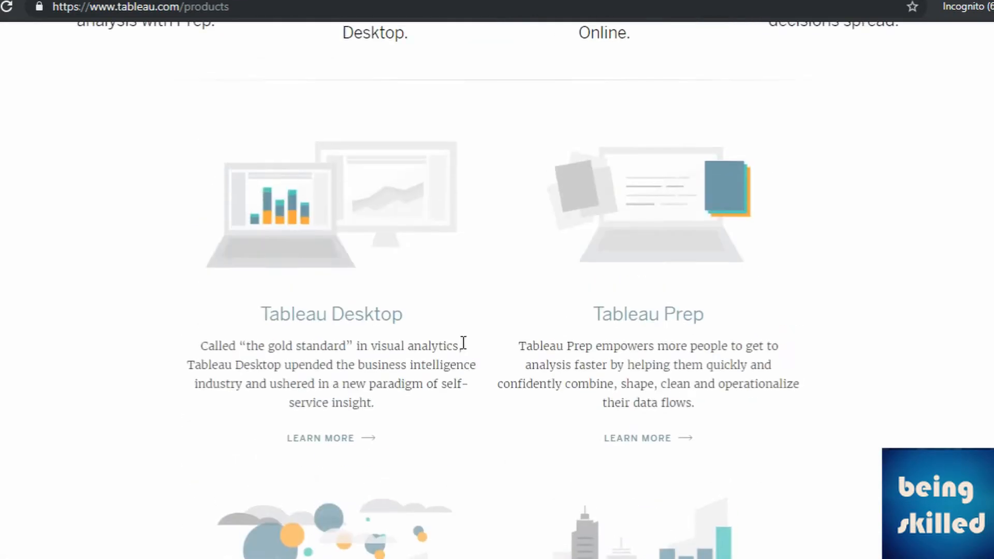
scroll(down, 3)
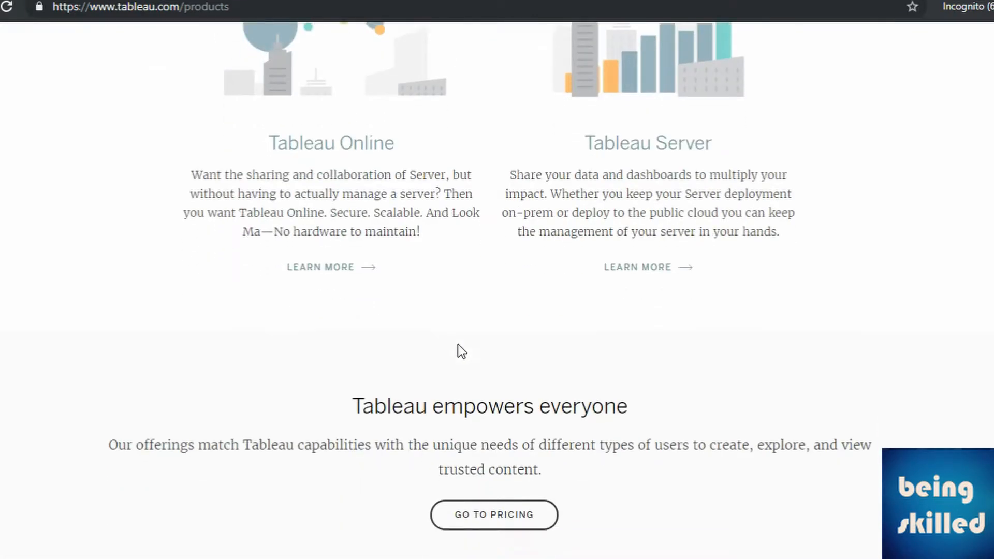
scroll(down, 3)
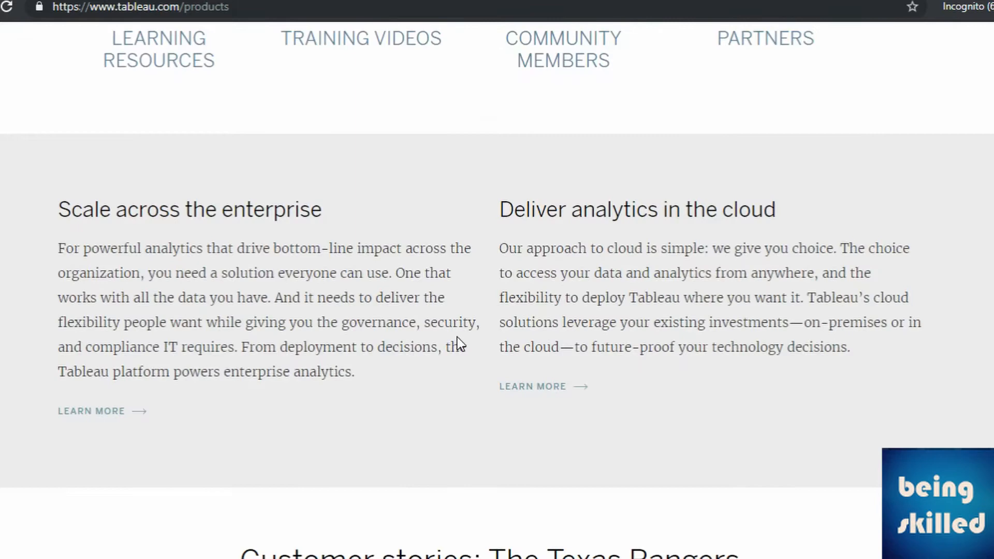
scroll(down, 3)
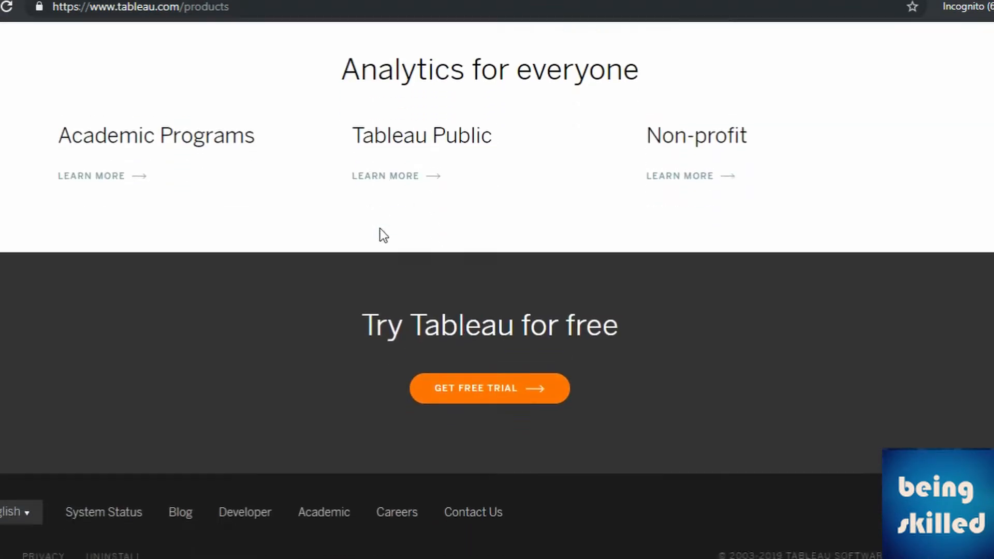
scroll(down, 3)
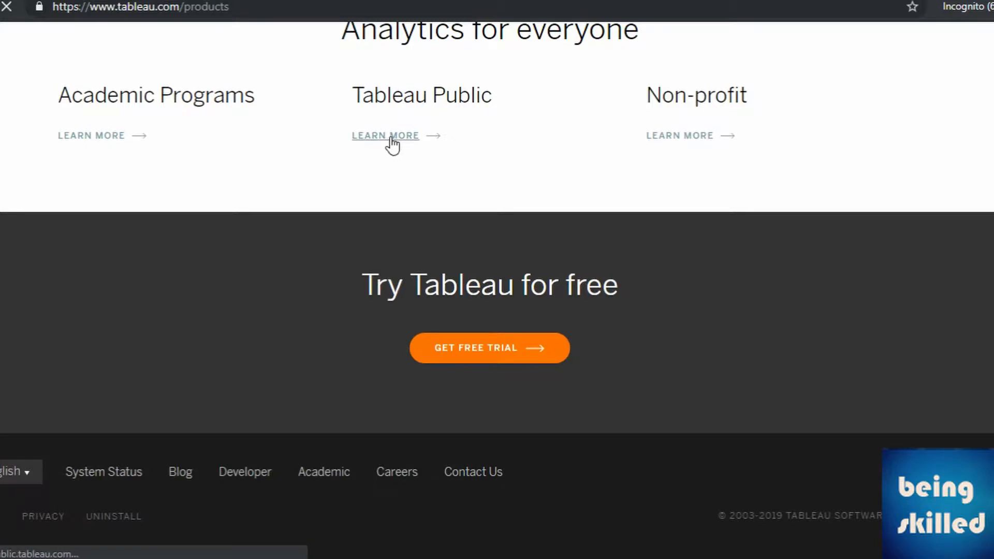
Open the Tableau Public page and download the app installer for Windows
click(385, 135)
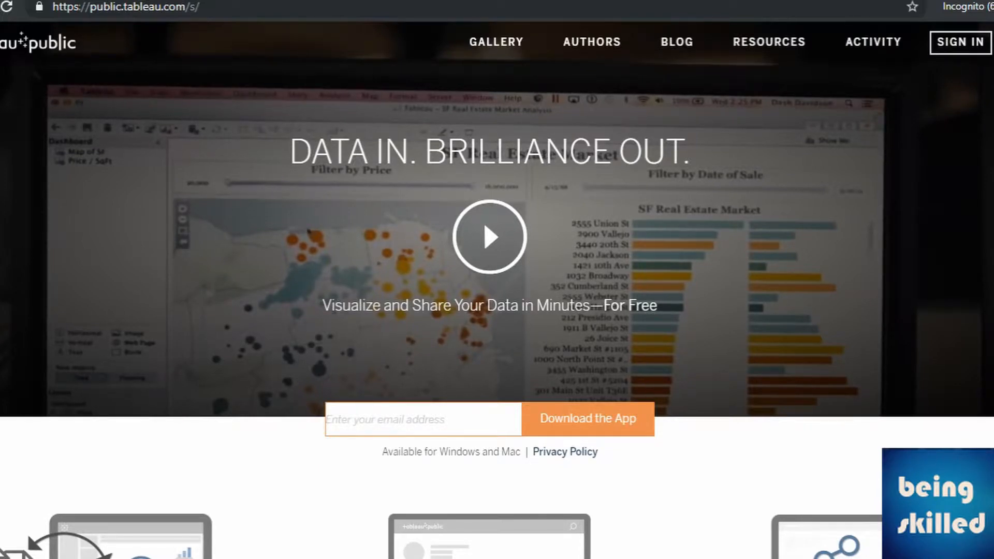
click(585, 418)
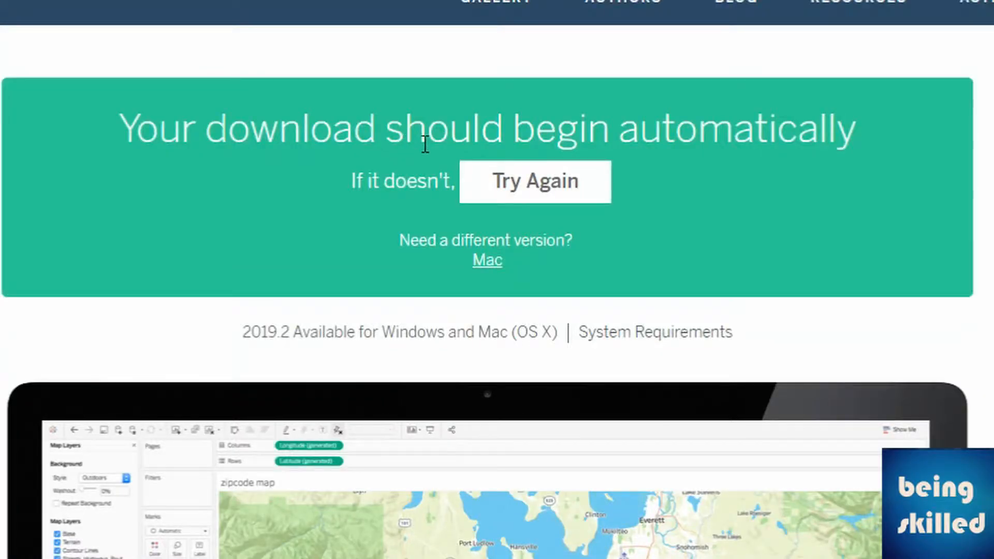
scroll(down, 3)
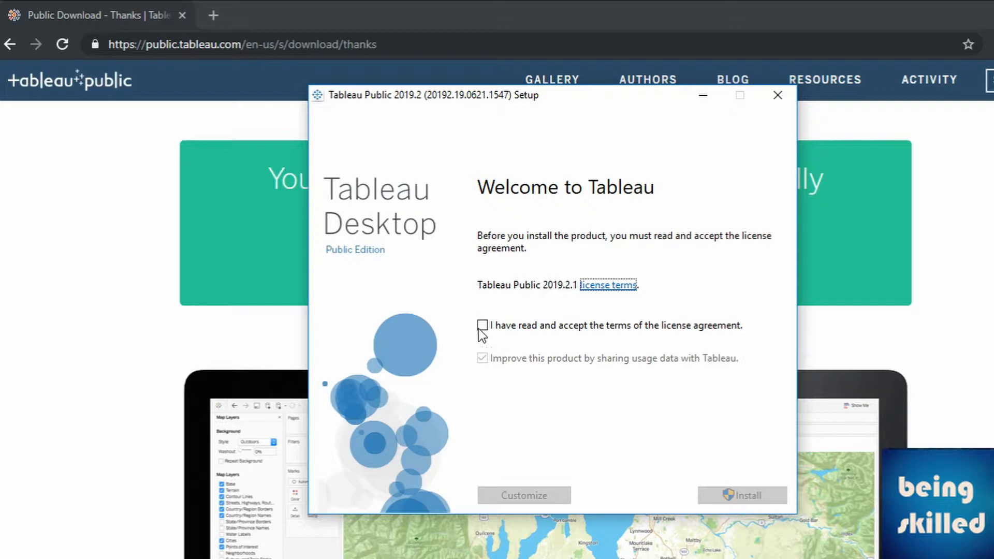
Accept the license terms and start installing Tableau Public 2019.2.1
click(482, 325)
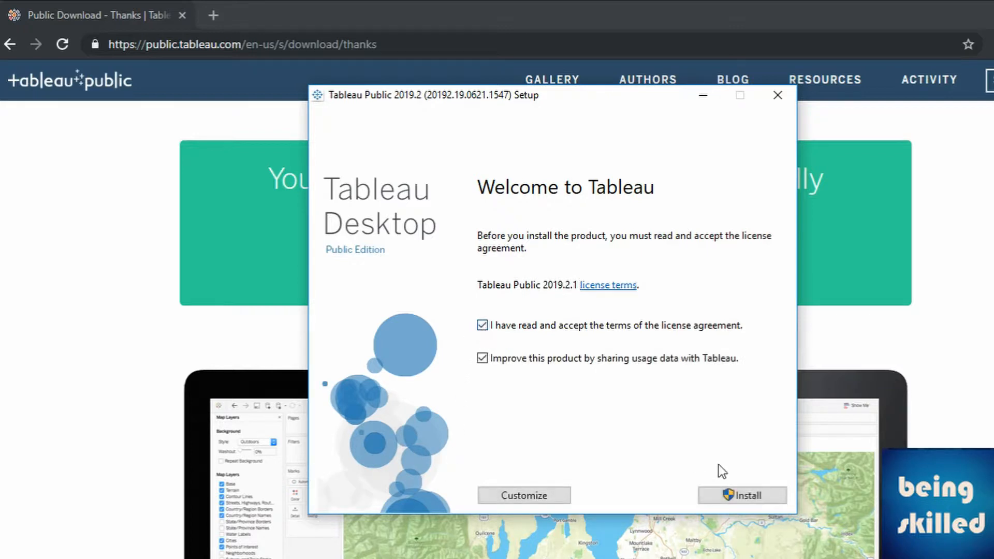
click(742, 495)
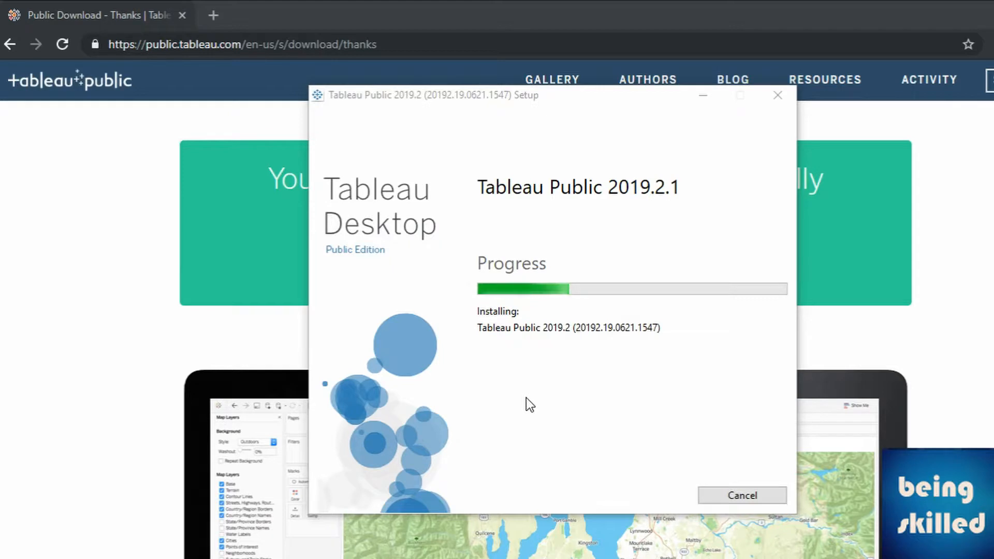
mouse_move(529, 400)
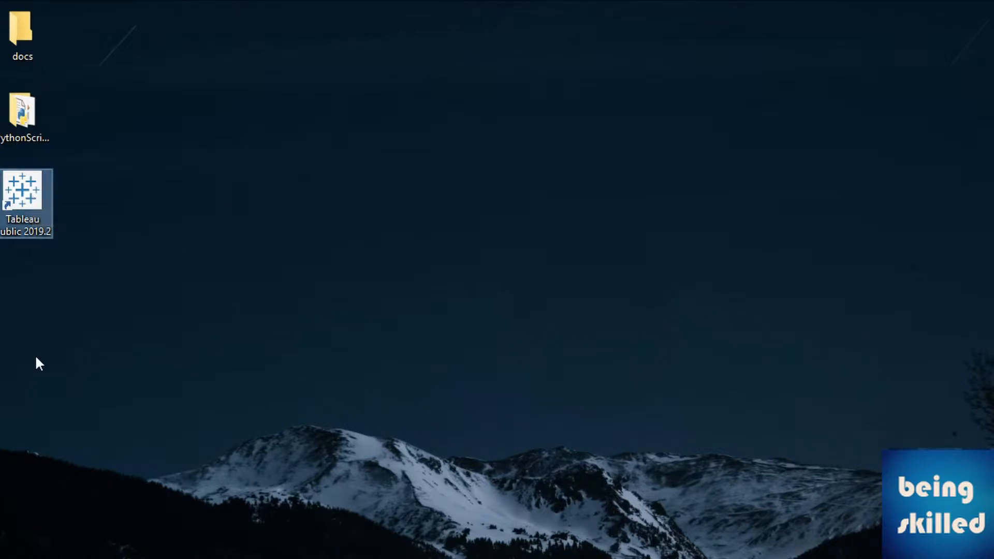
Launch Tableau Public 2019.2 from its desktop shortcut
double_click(22, 196)
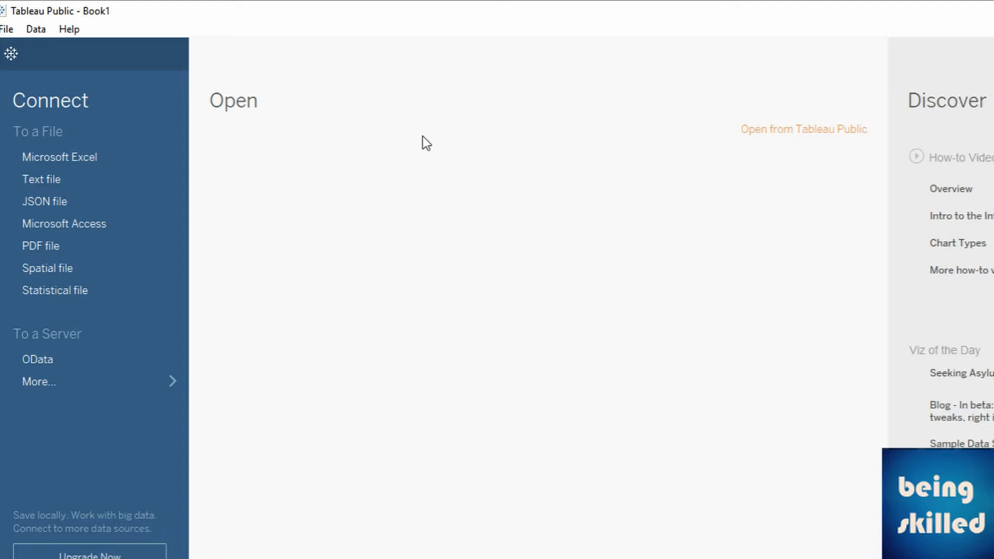
mouse_move(423, 145)
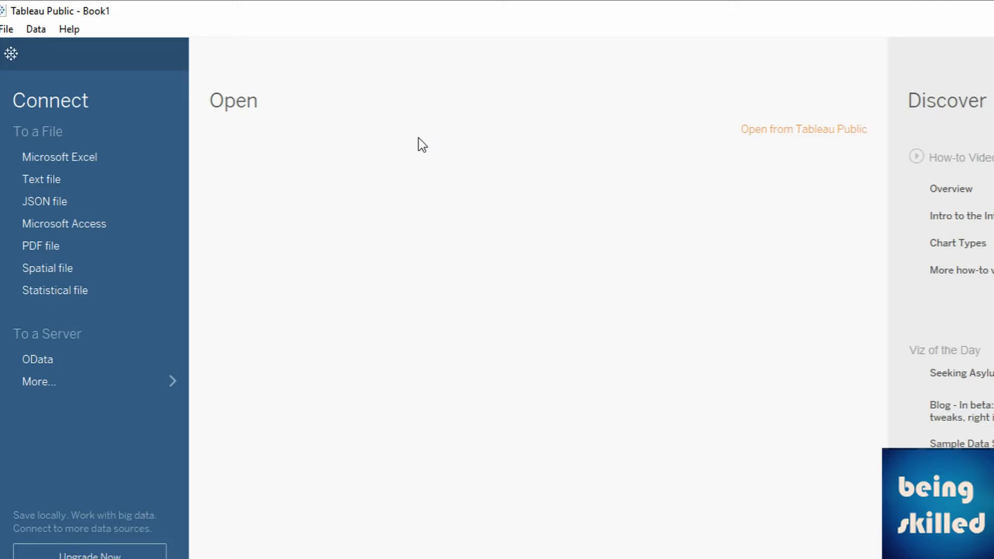
mouse_move(753, 211)
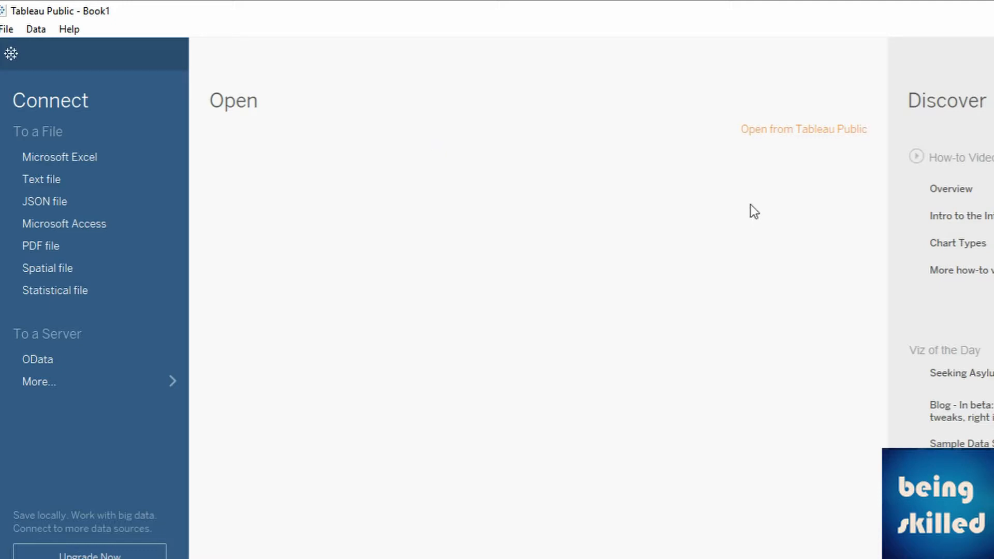
mouse_move(754, 189)
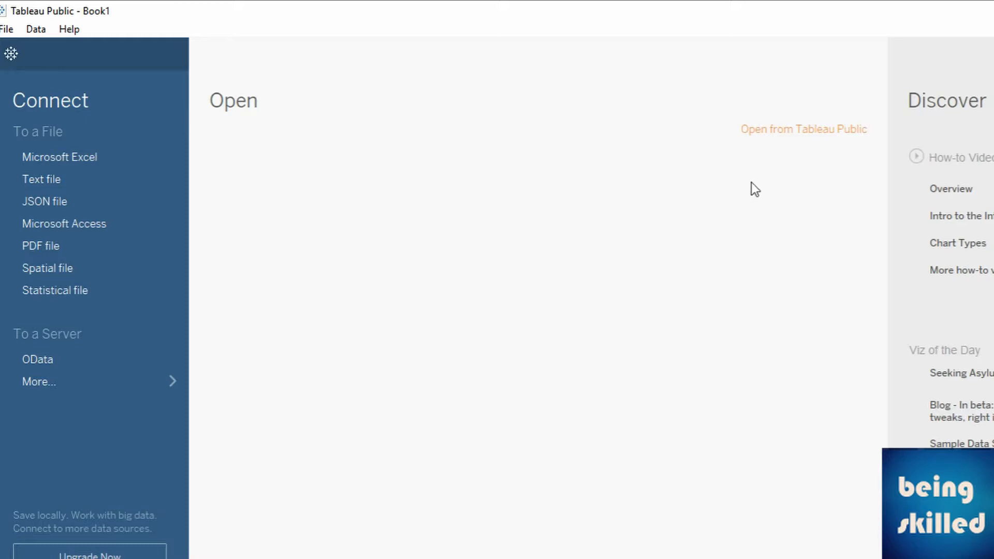
mouse_move(803, 129)
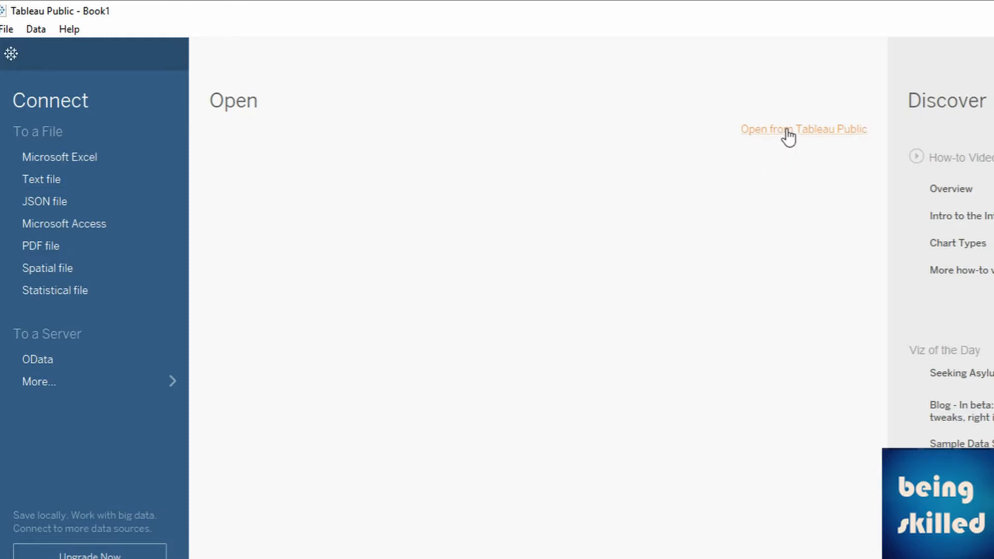
Choose 'Open from Tableau Public' to bring up the Sign In dialog
click(802, 130)
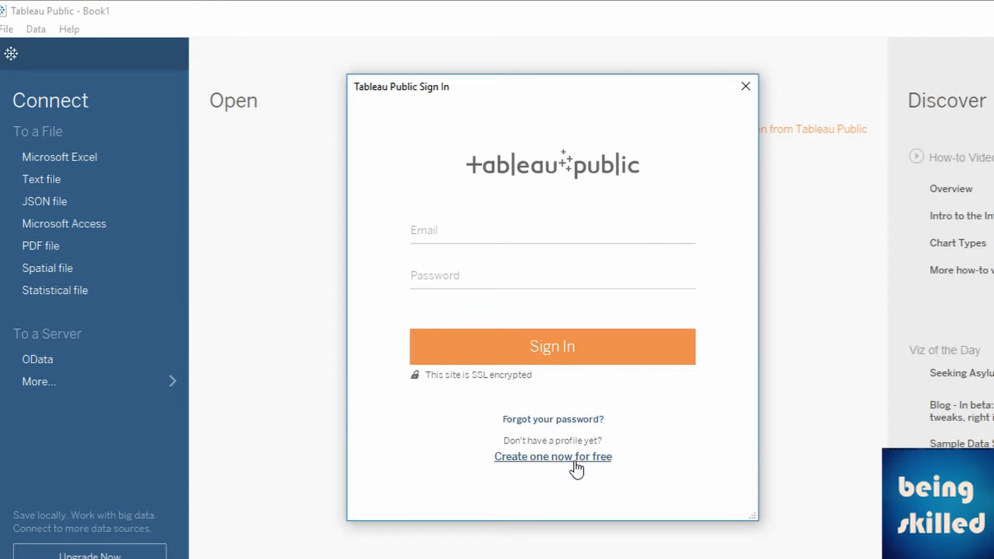
Fill in and submit the free Tableau Public profile form with terms accepted
click(552, 456)
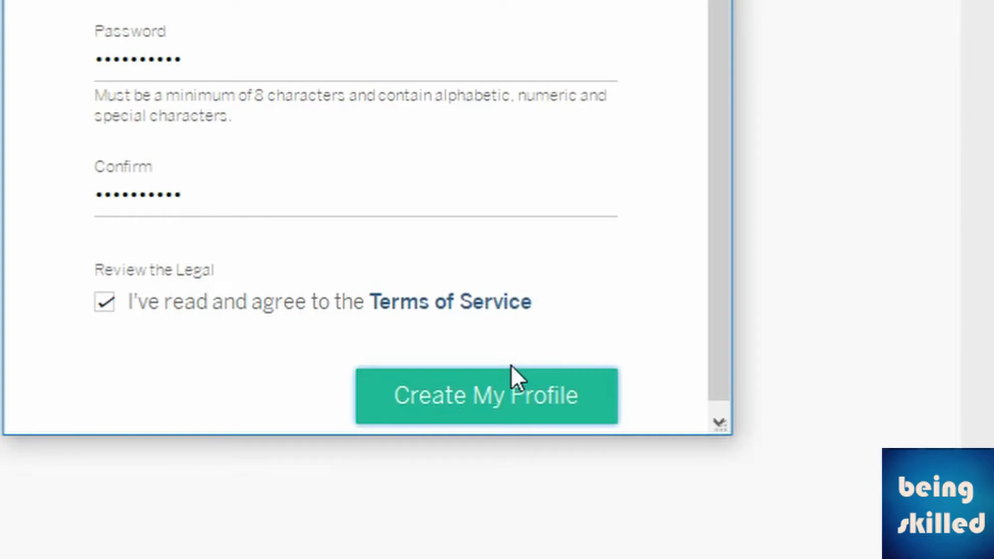
click(486, 395)
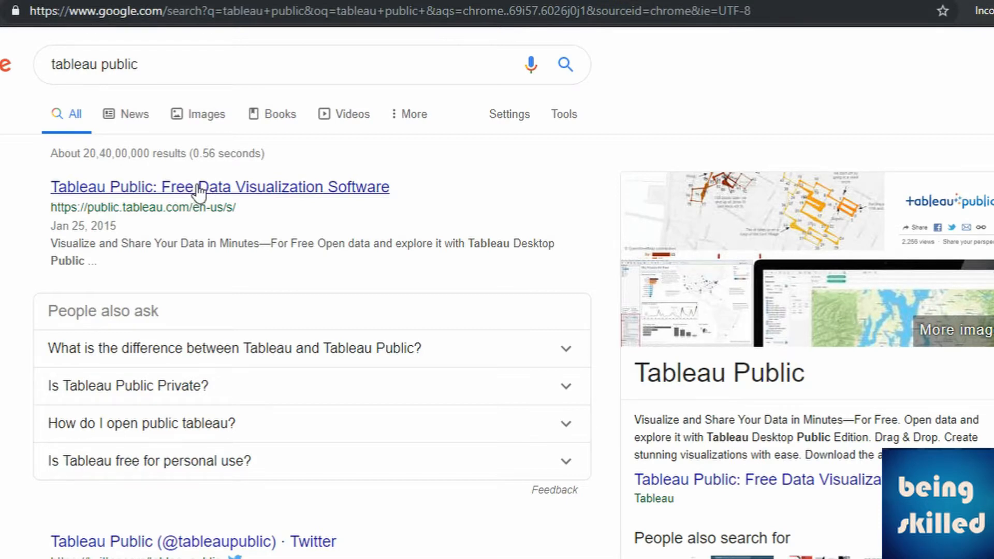
Open My Profile from the account menu and scroll through the empty profile page
click(220, 187)
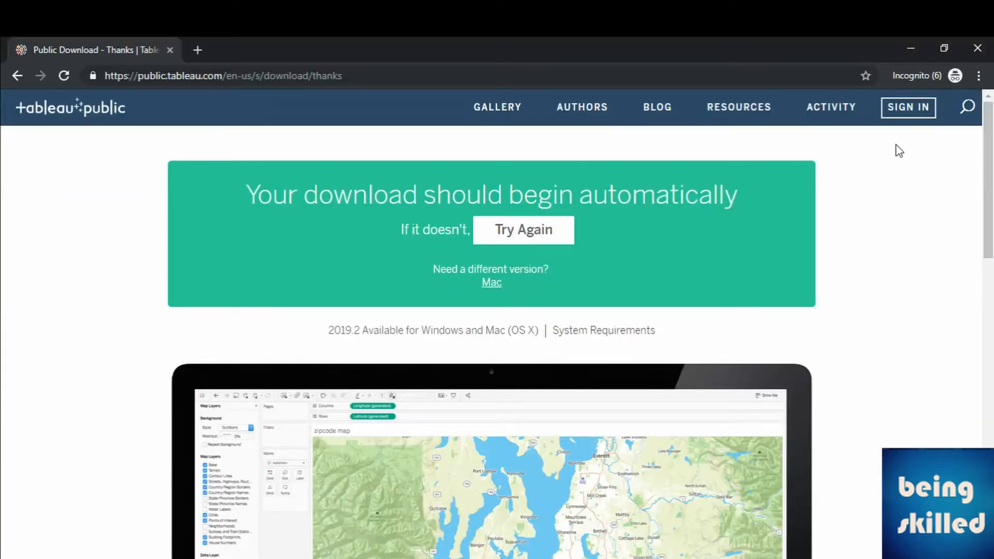
click(921, 107)
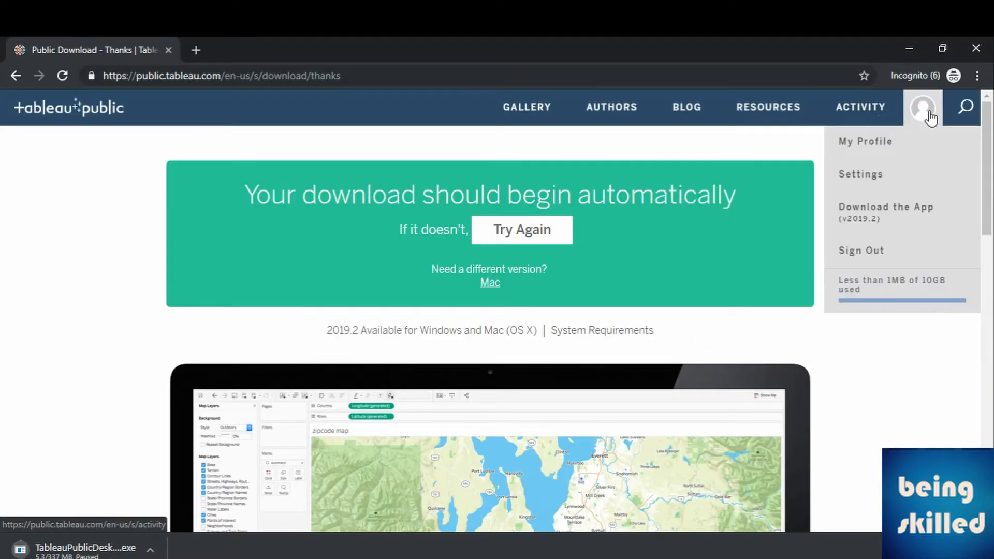
click(865, 141)
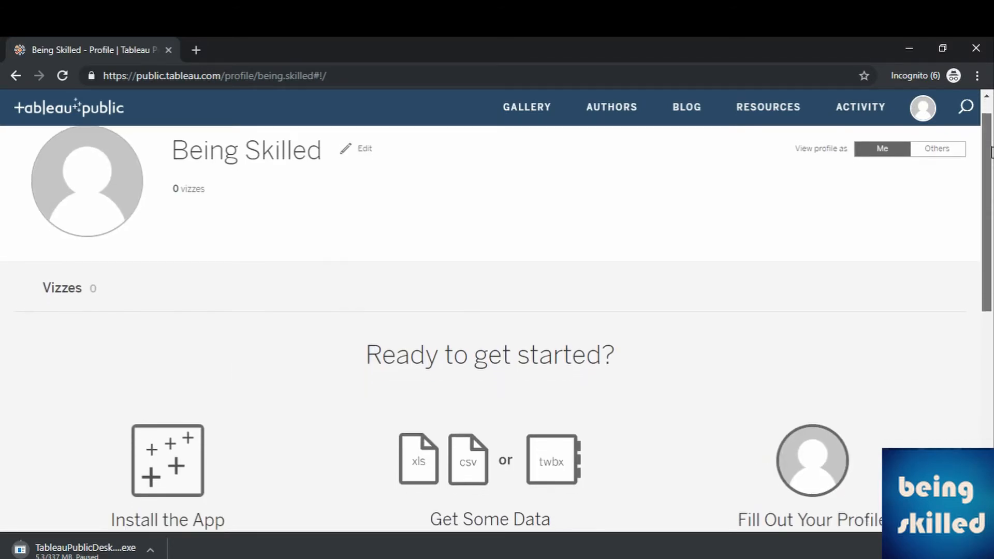
scroll(down, 3)
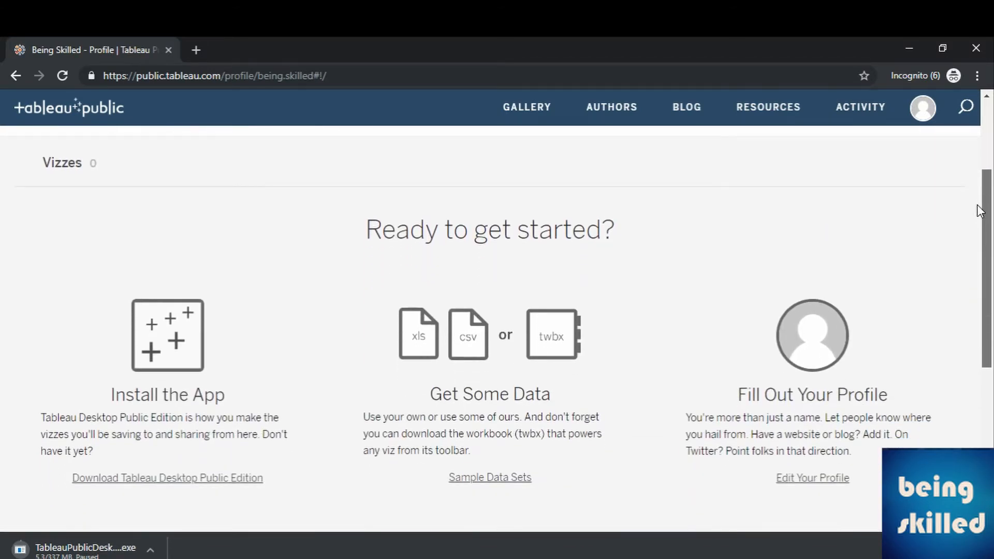
scroll(down, 3)
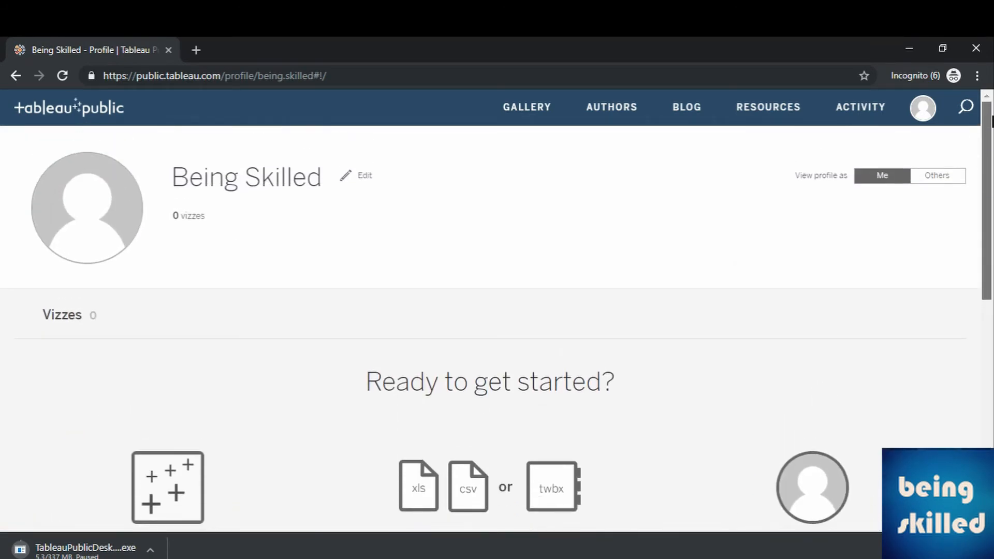
mouse_move(287, 202)
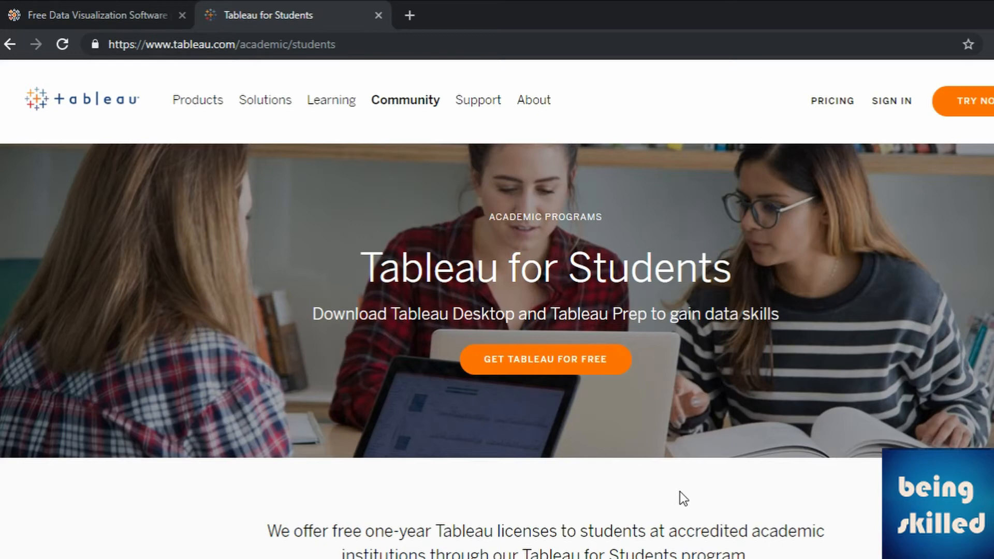
mouse_move(545, 359)
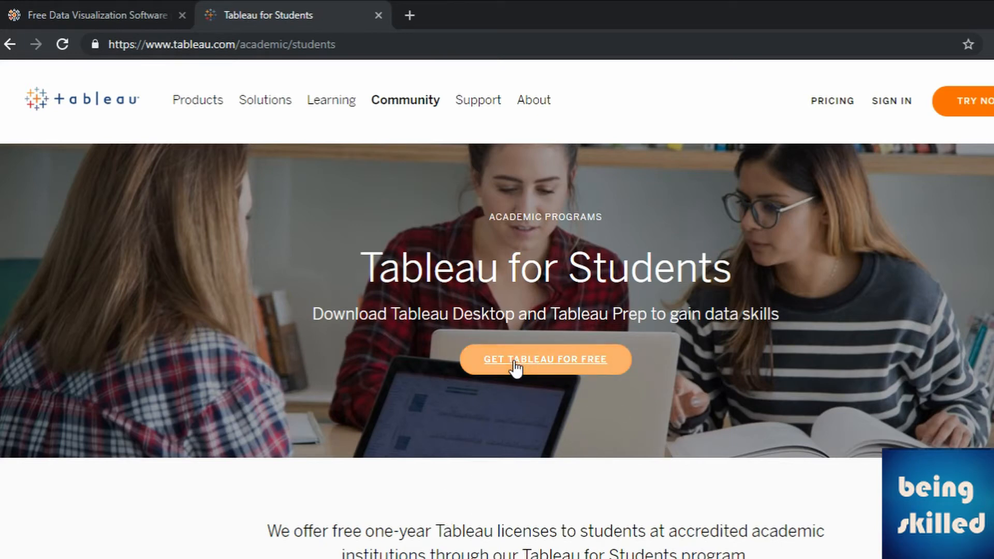
Click GET TABLEAU FOR FREE and scroll the student license request form
click(544, 359)
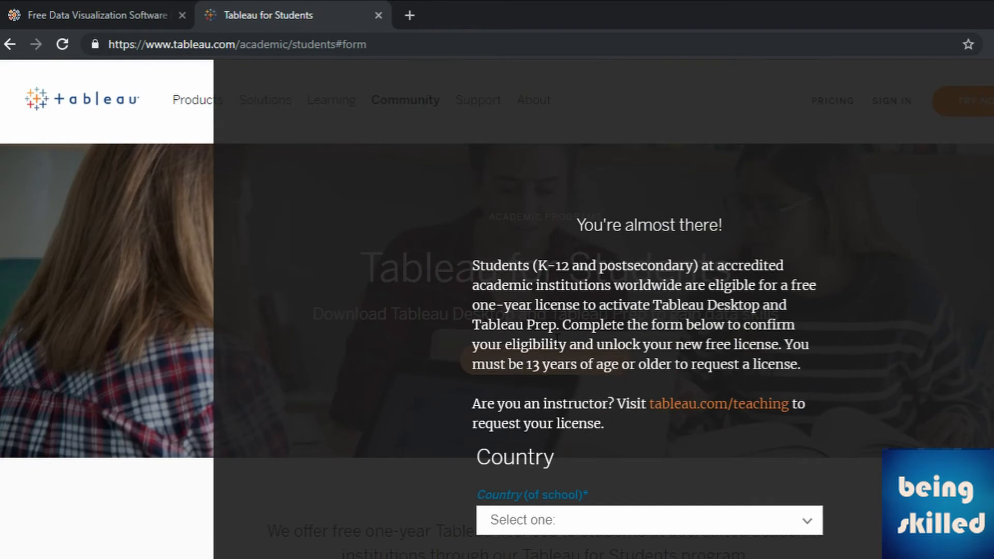
scroll(down, 3)
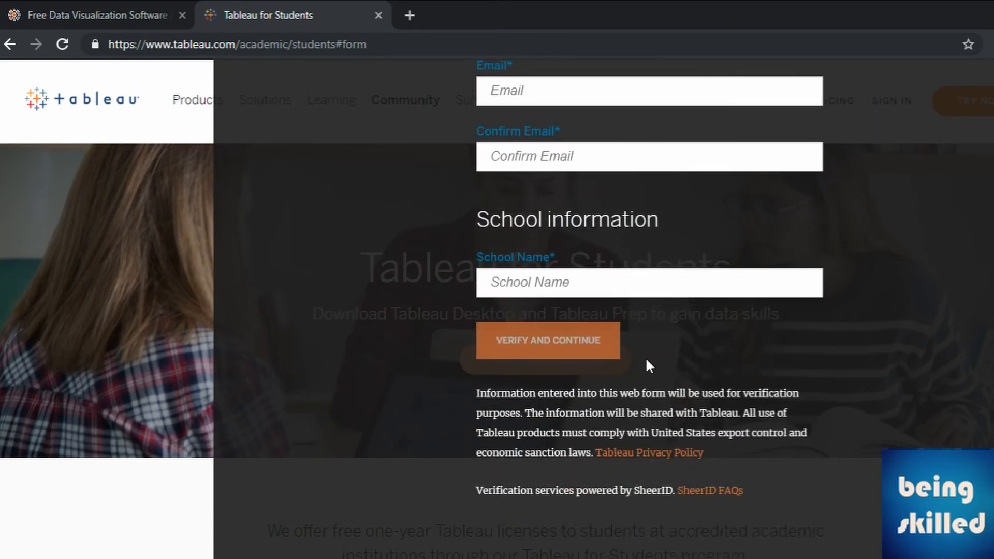